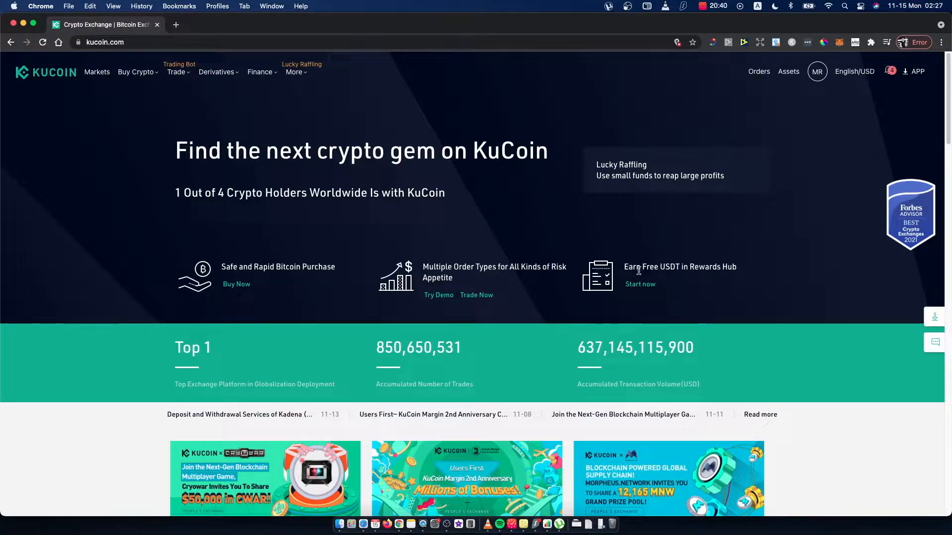
Go to Assets > Main Account and filter its coin list by searching 'eth'.
click(789, 71)
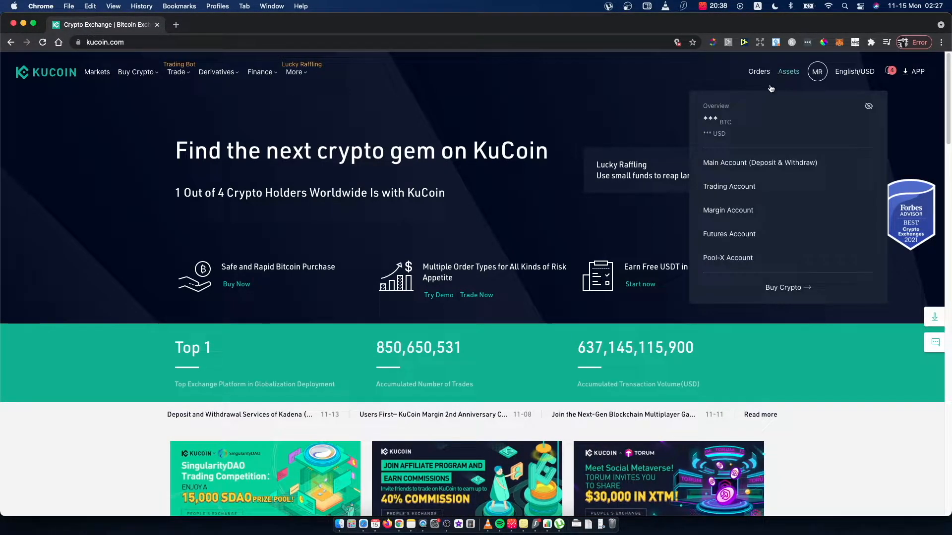
click(759, 161)
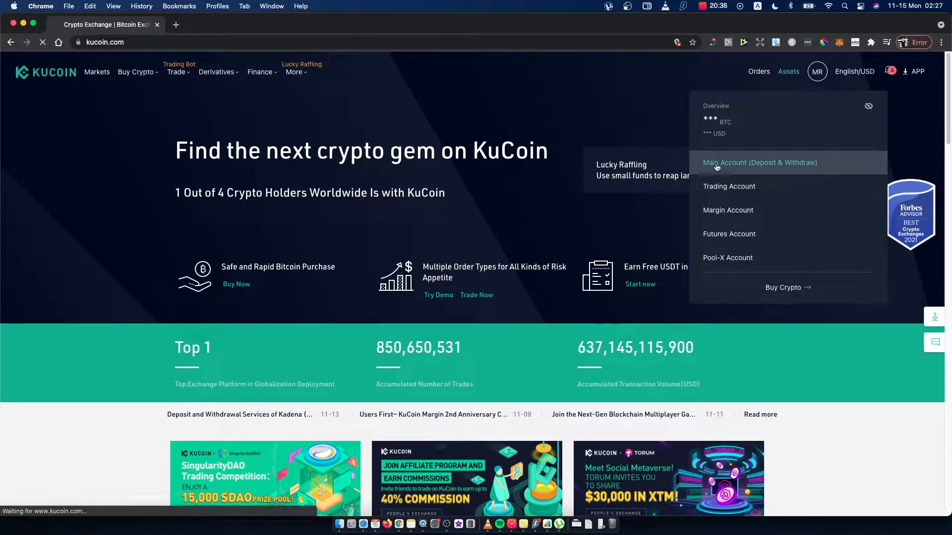
click(759, 162)
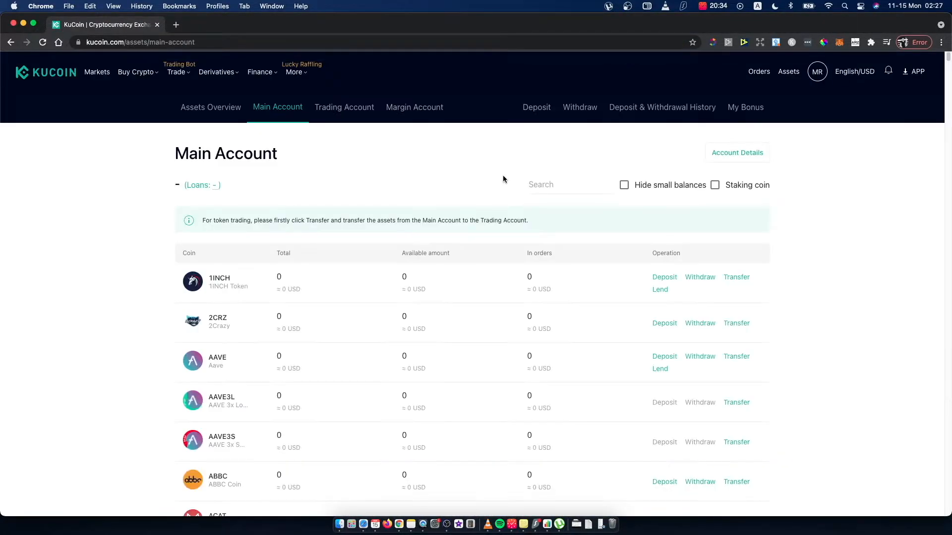
click(569, 184)
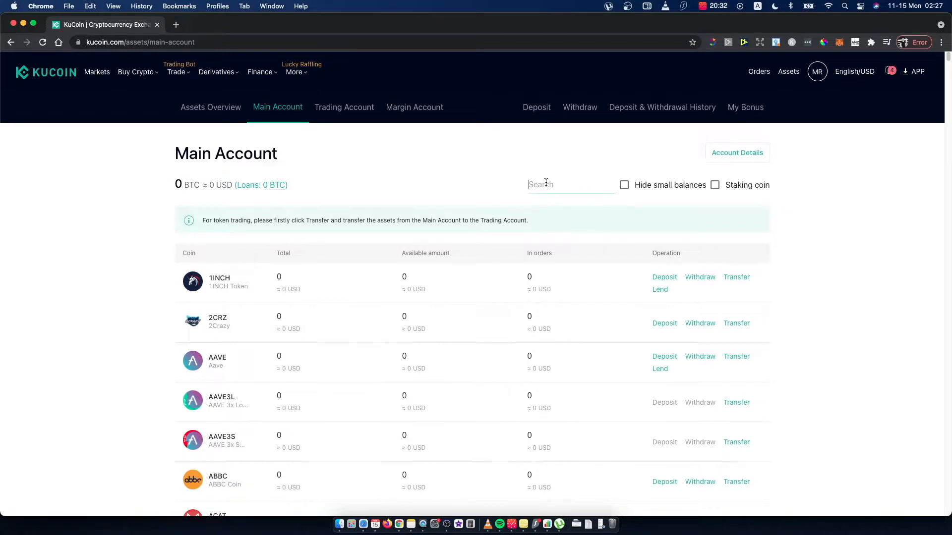
text(eth)
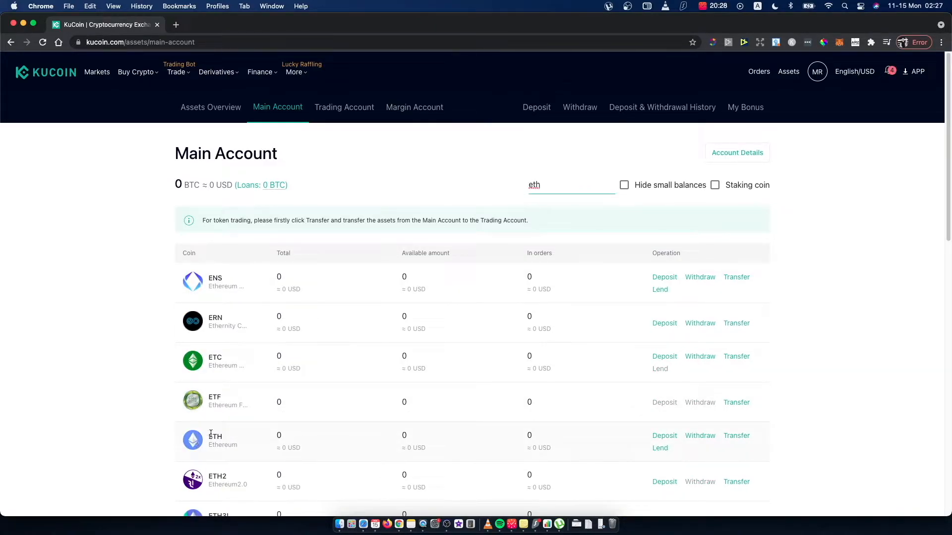
Start an ETH withdrawal and acknowledge the cross-chain risk notice to reach the form.
click(699, 435)
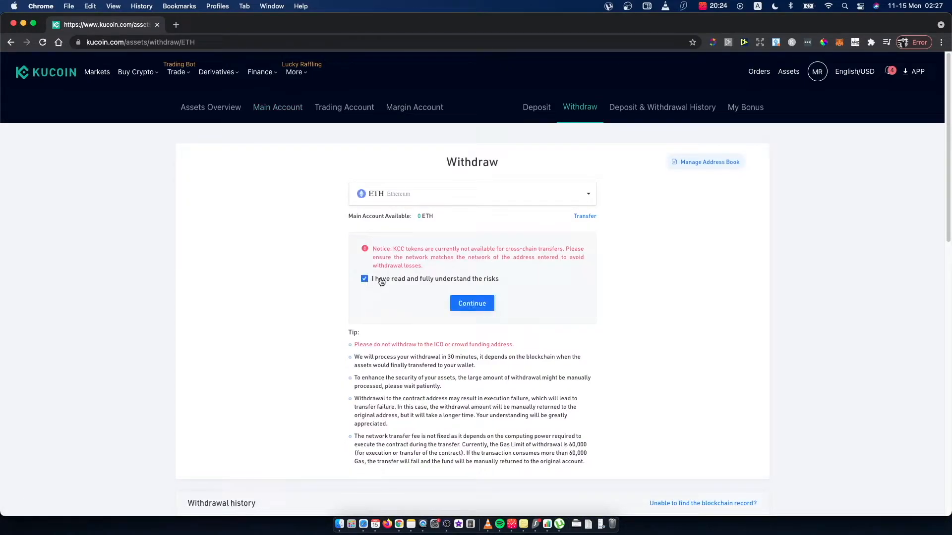
click(472, 303)
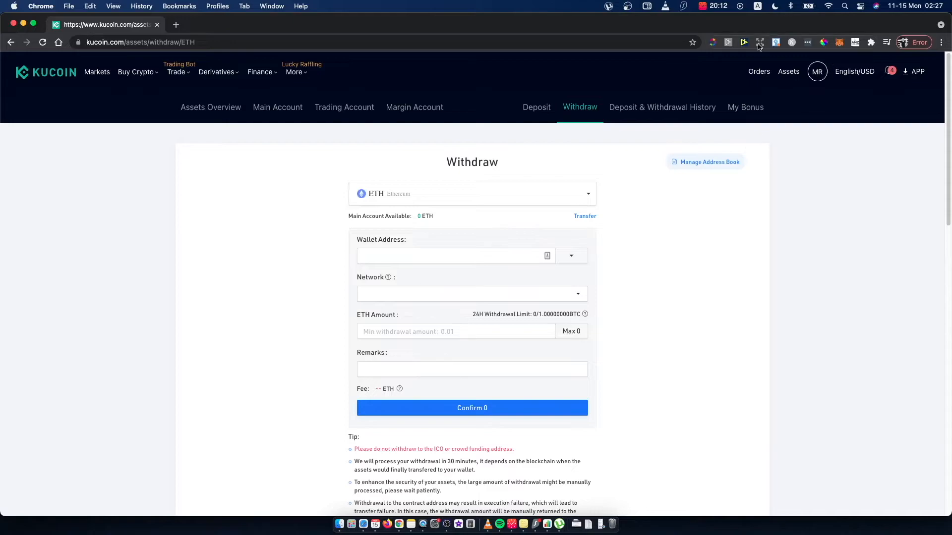
mouse_move(839, 42)
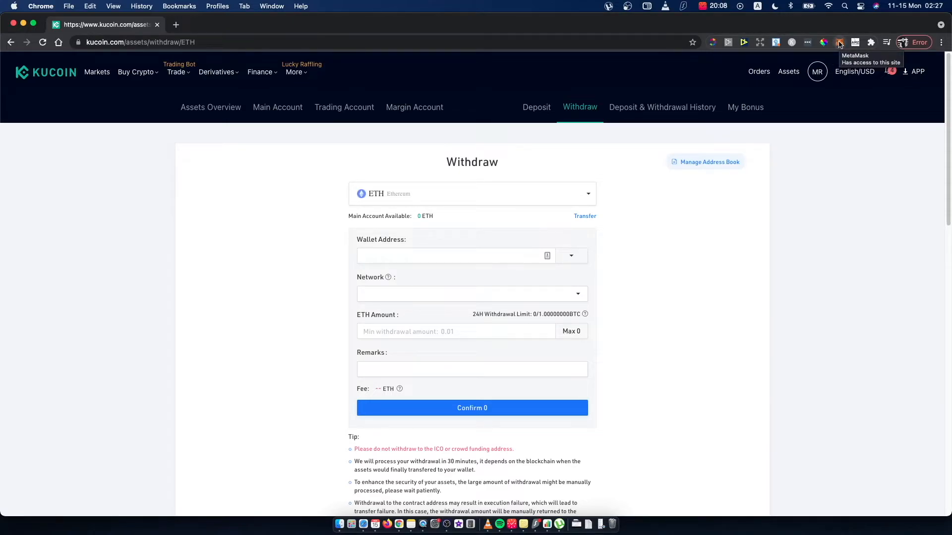
Switch MetaMask to Ethereum Mainnet and copy the account address for the Wallet Address field.
click(839, 42)
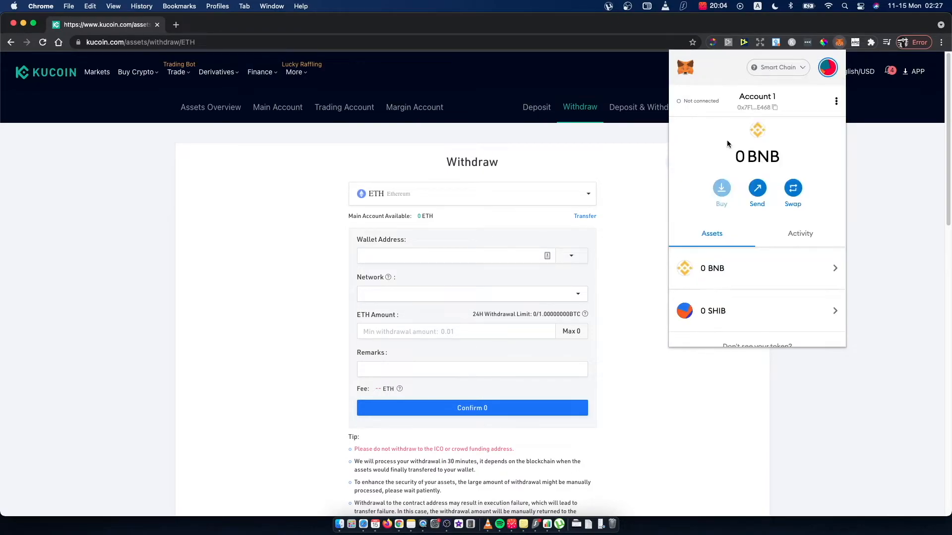
click(777, 67)
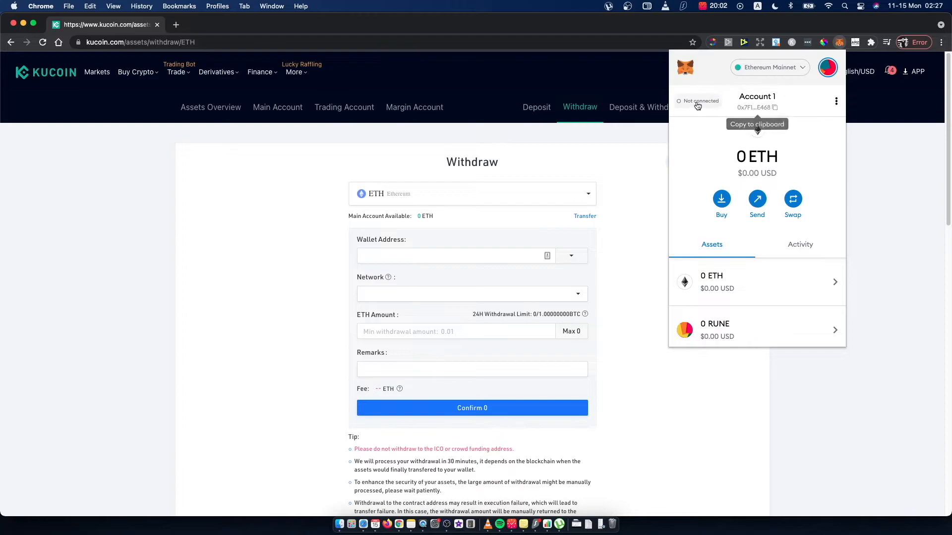
click(774, 107)
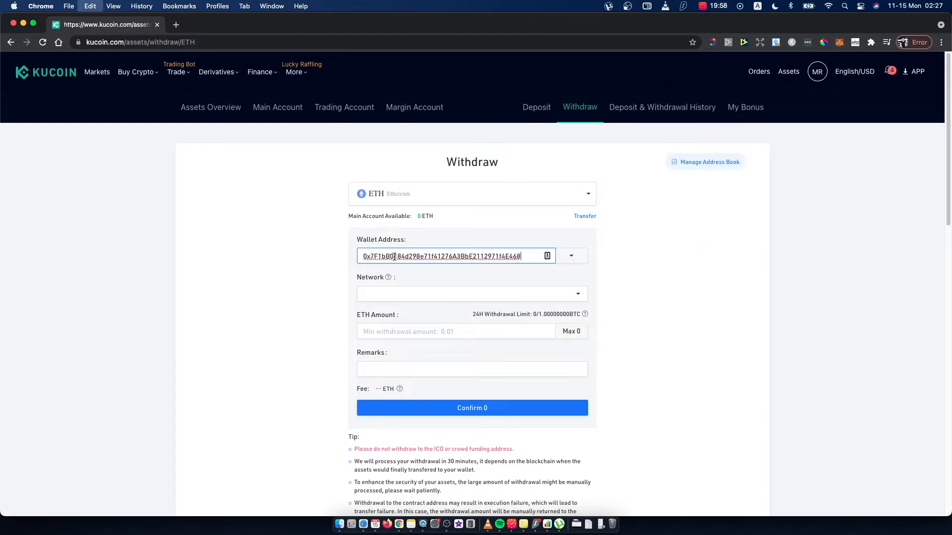
Set the withdrawal network to ERC20 and the ETH amount to 0.5.
click(472, 293)
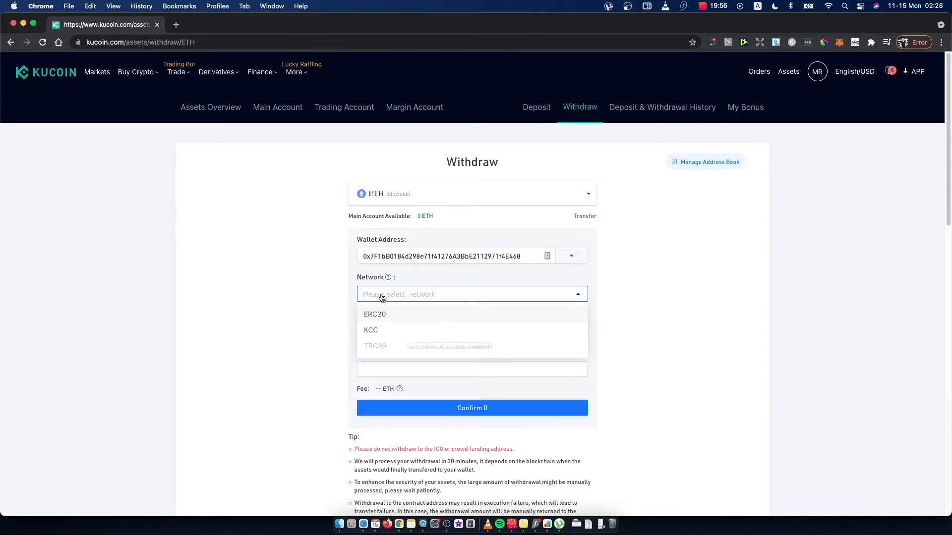
click(375, 315)
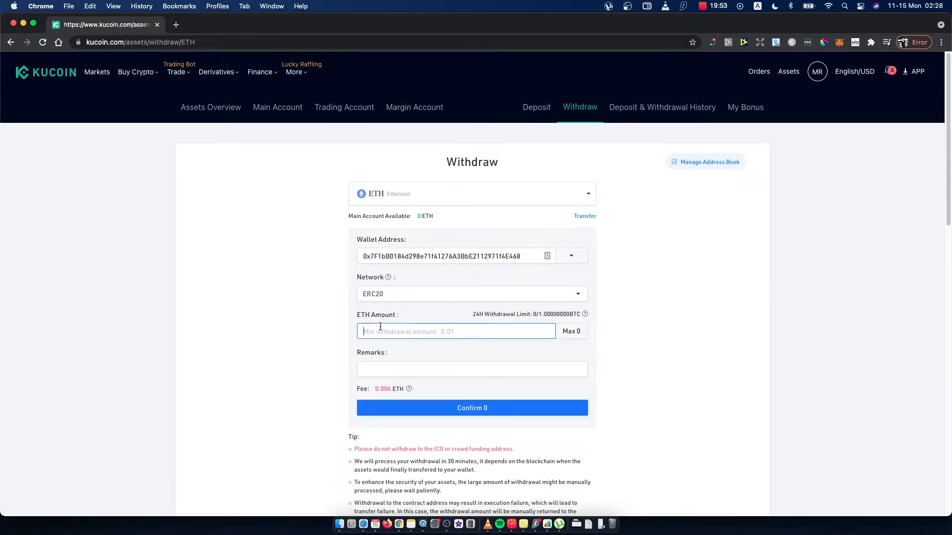
text(0)
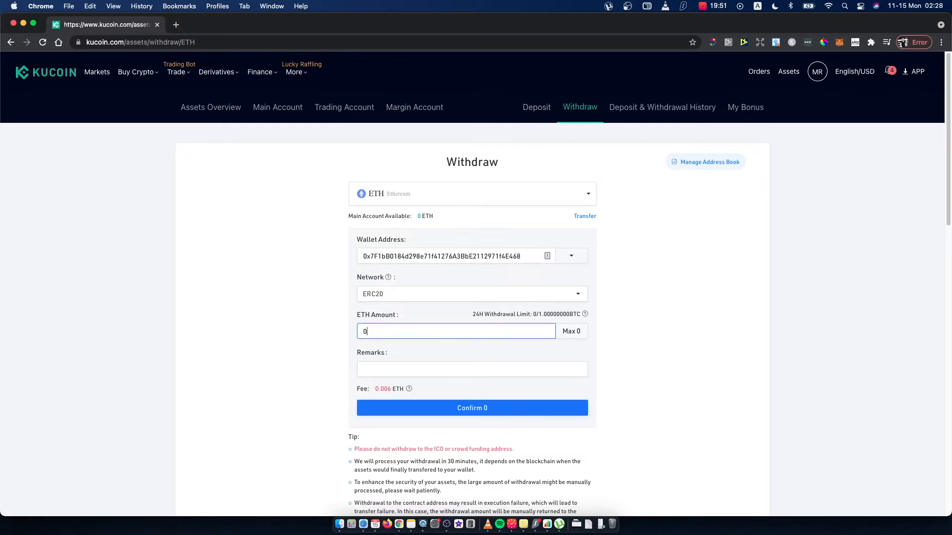
text(.5)
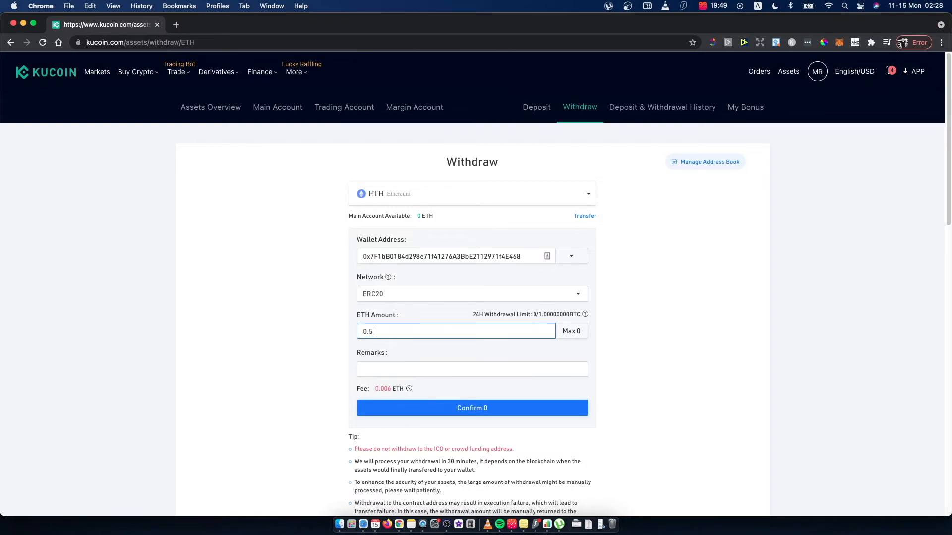
mouse_move(454, 407)
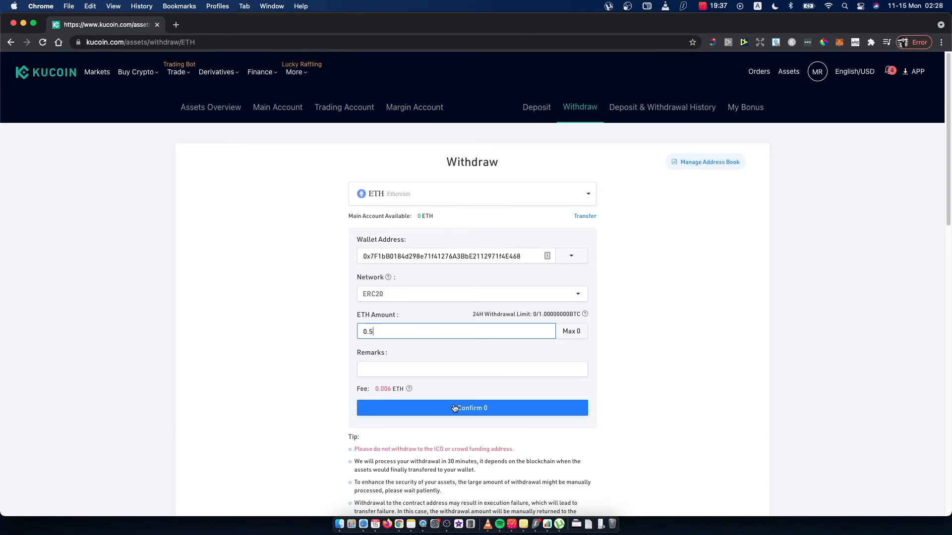
mouse_move(443, 393)
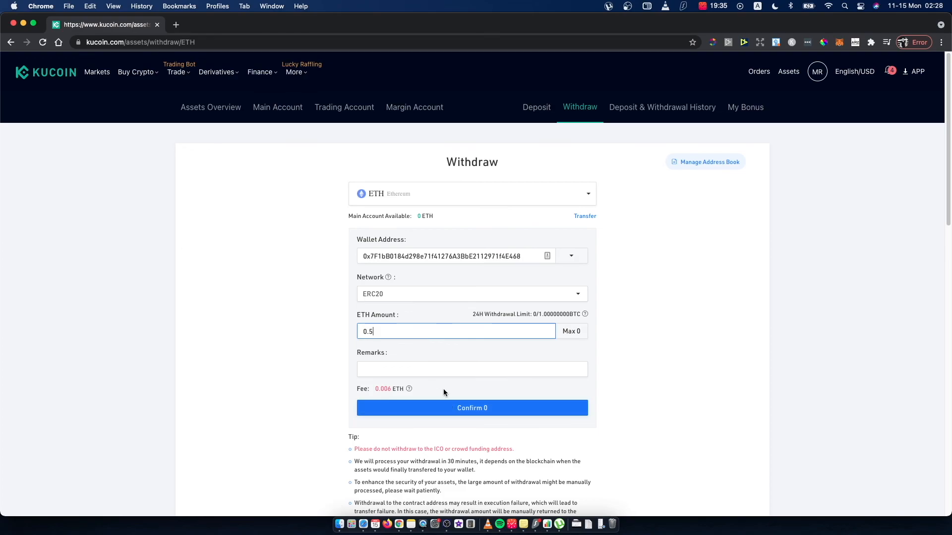